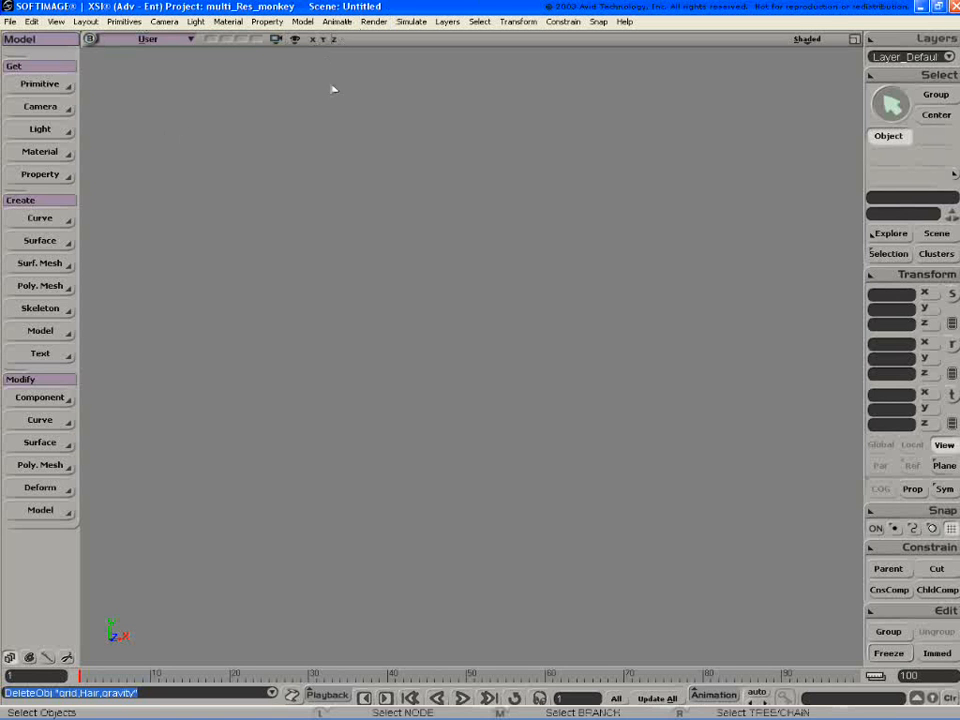
# Show the floor grid and dolly in to view it from a lower angle.
pyautogui.click(855, 39)
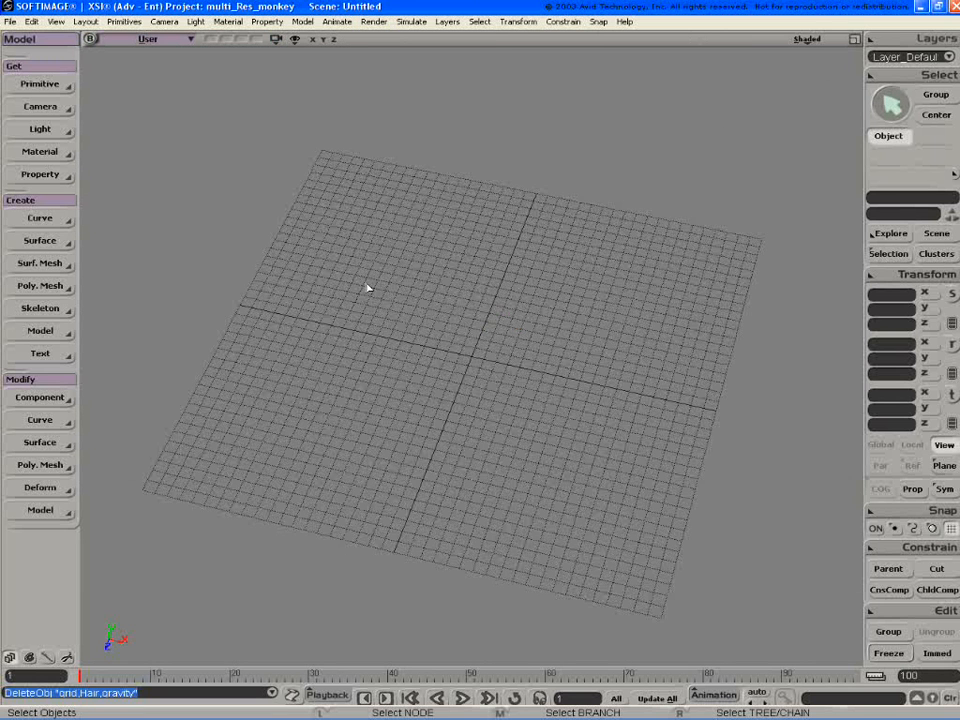
pyautogui.moveTo(367, 288); pyautogui.dragTo(465, 296)
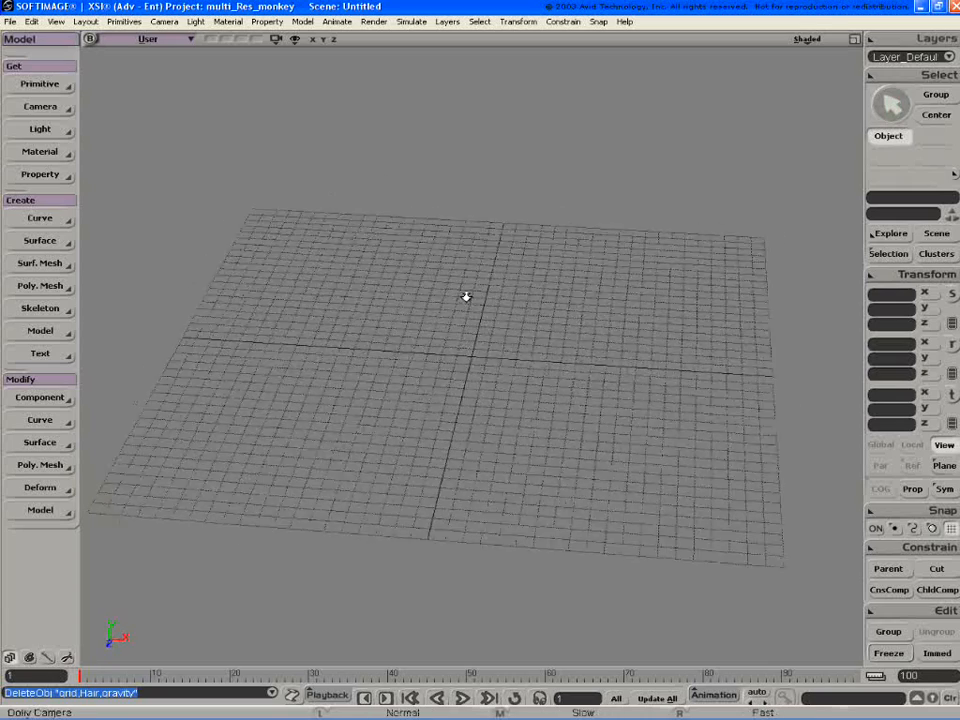
pyautogui.moveTo(465, 296); pyautogui.dragTo(448, 305)
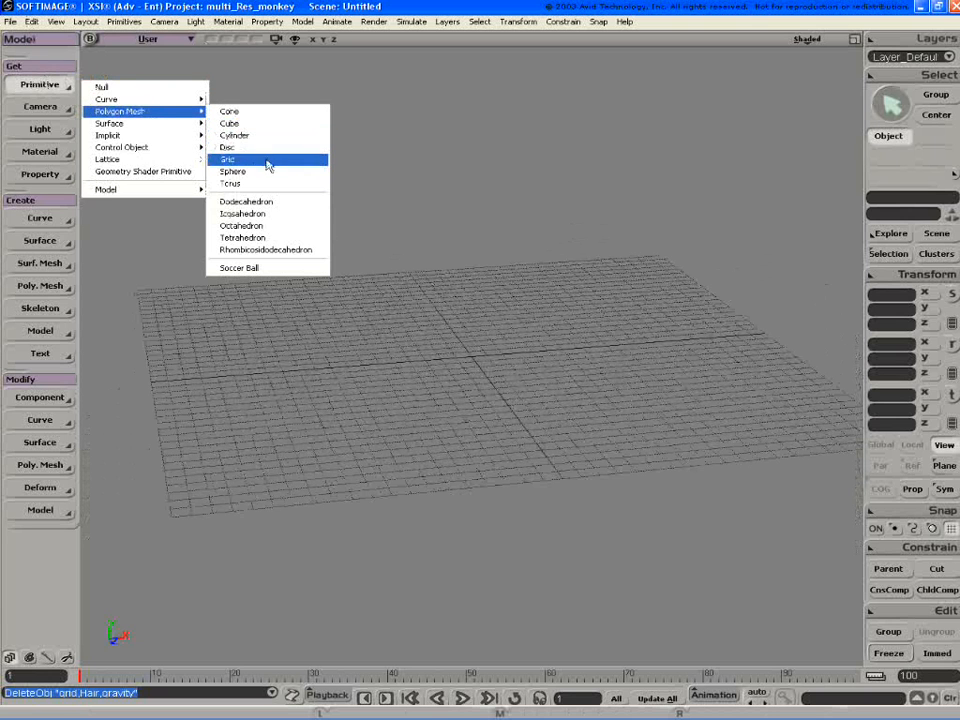
# Add a polygon mesh cube, close its settings, and view it from slightly above.
pyautogui.click(229, 123)
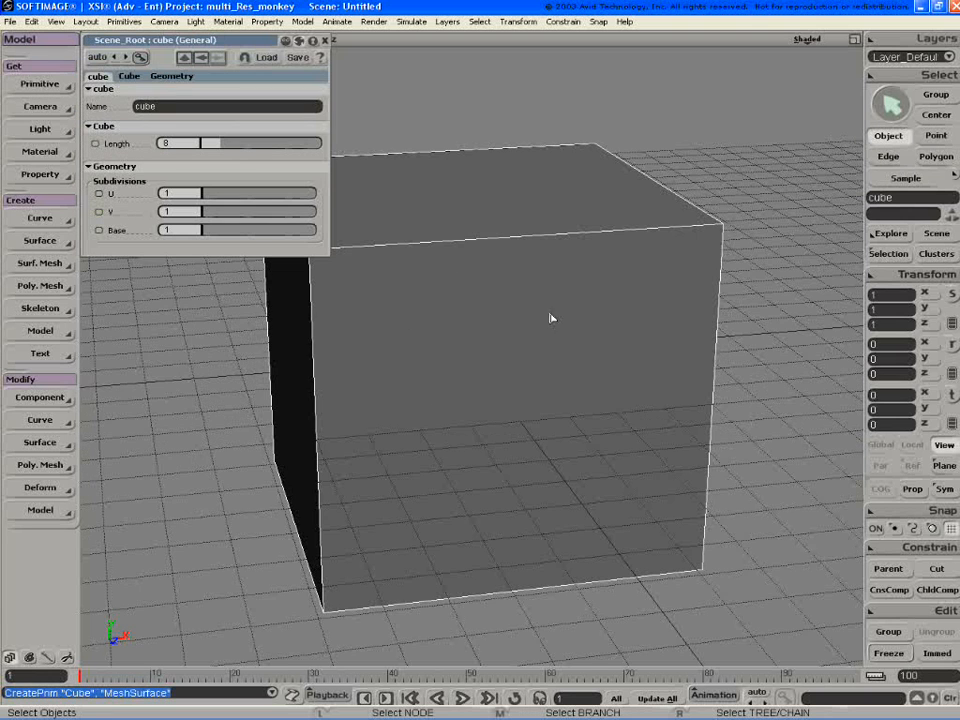
pyautogui.click(325, 40)
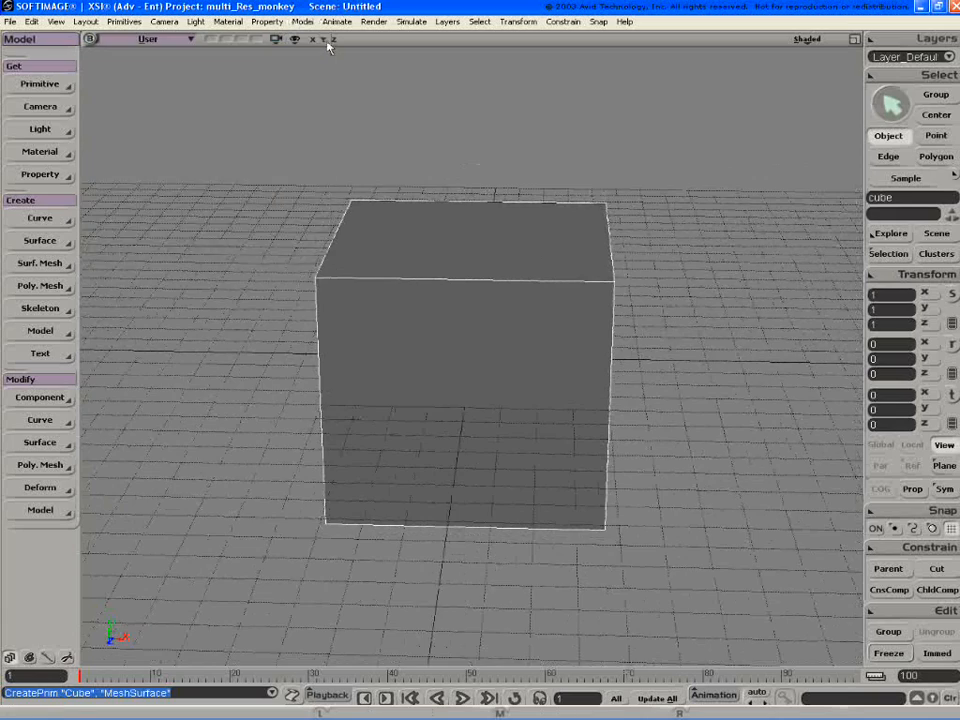
pyautogui.moveTo(470, 370); pyautogui.dragTo(550, 300)
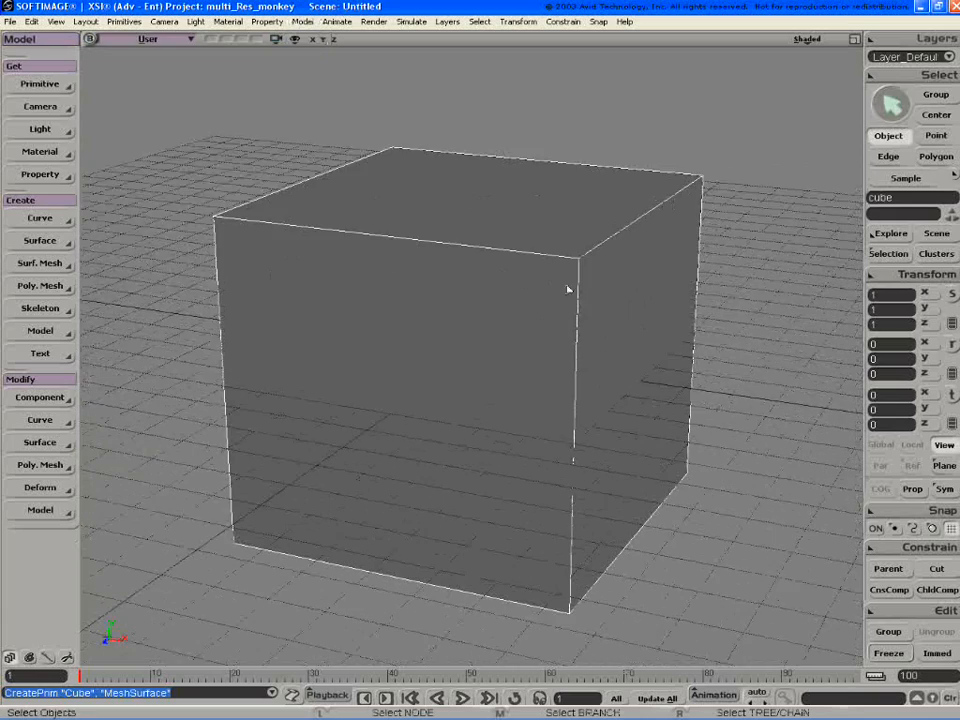
pyautogui.moveTo(568, 290); pyautogui.dragTo(528, 288)
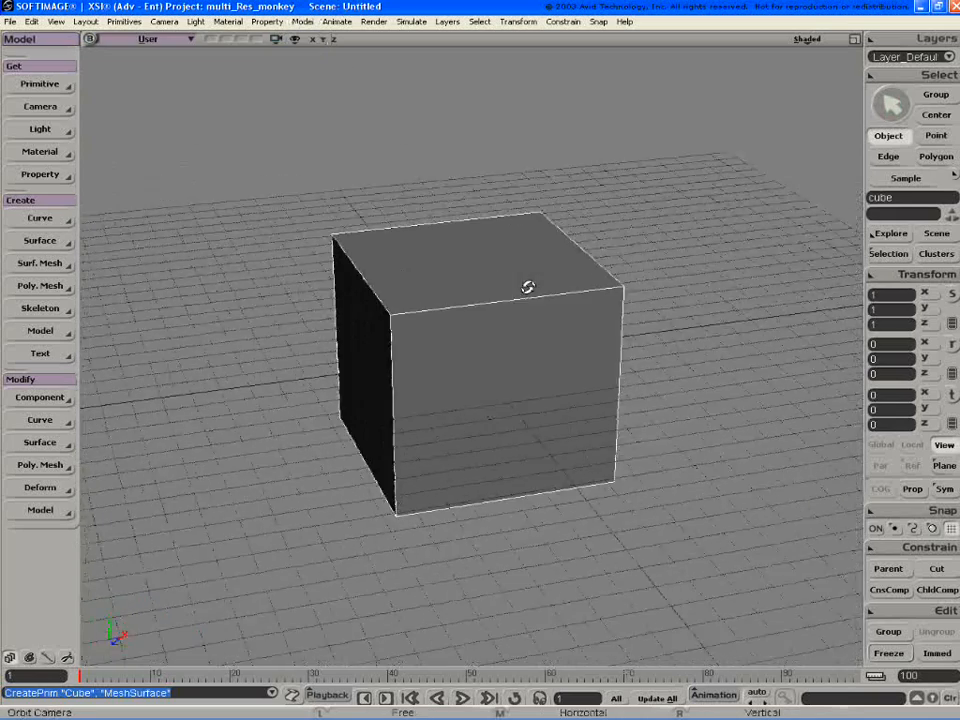
pyautogui.moveTo(528, 288); pyautogui.dragTo(447, 296)
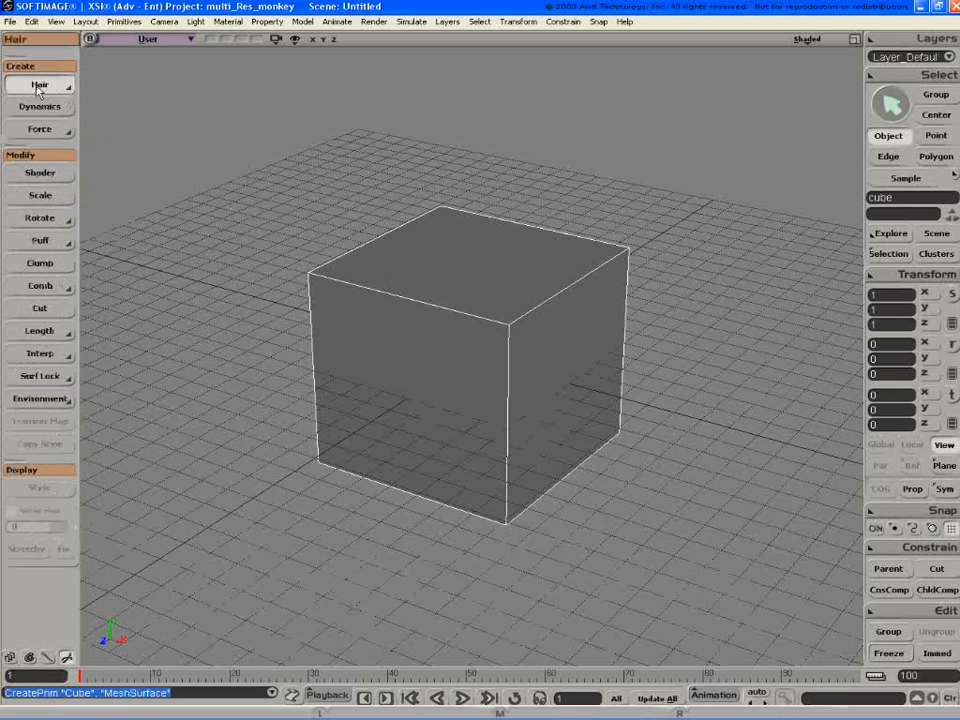
# Grow hair from the selected cube and orbit around the hairy result.
pyautogui.click(40, 84)
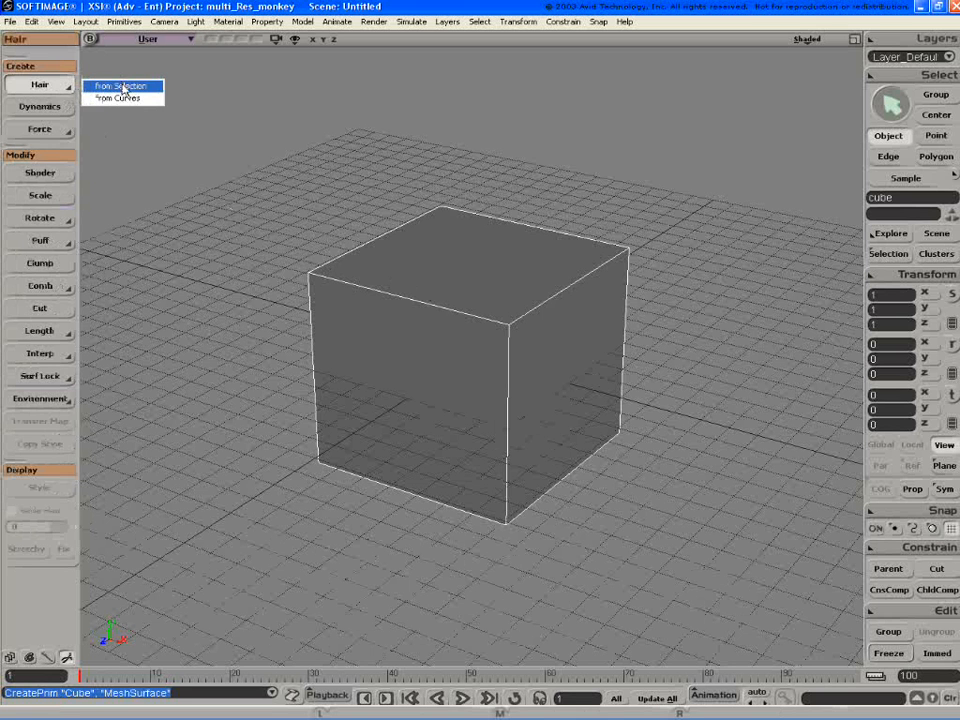
pyautogui.click(115, 85)
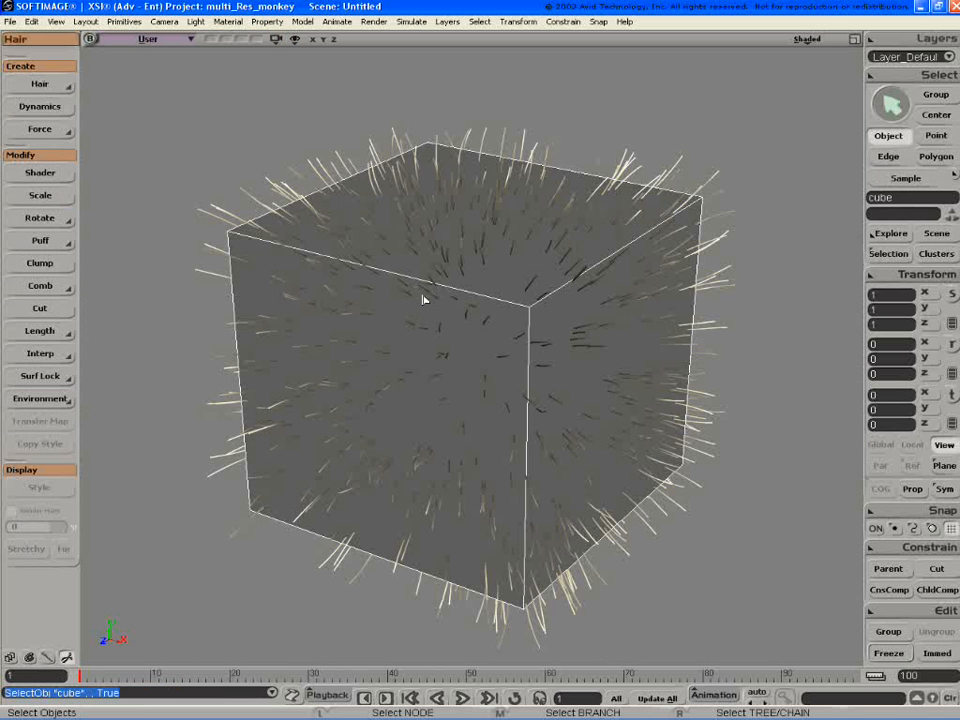
pyautogui.moveTo(423, 299); pyautogui.dragTo(600, 310)
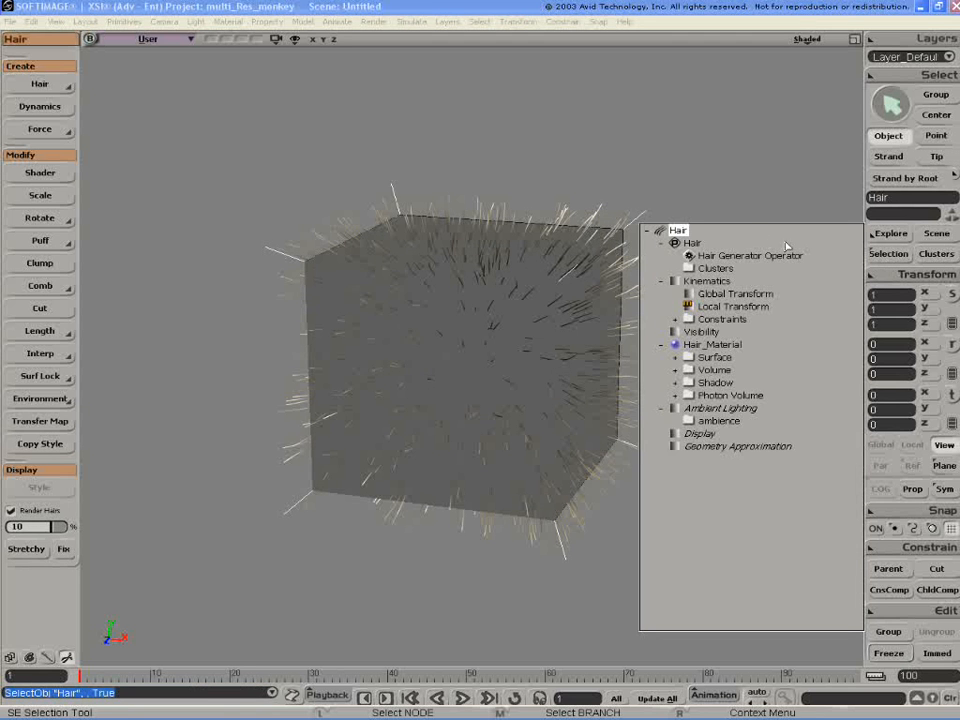
# Open the Hair Generator Operator settings and the cube's explorer.
pyautogui.click(749, 255)
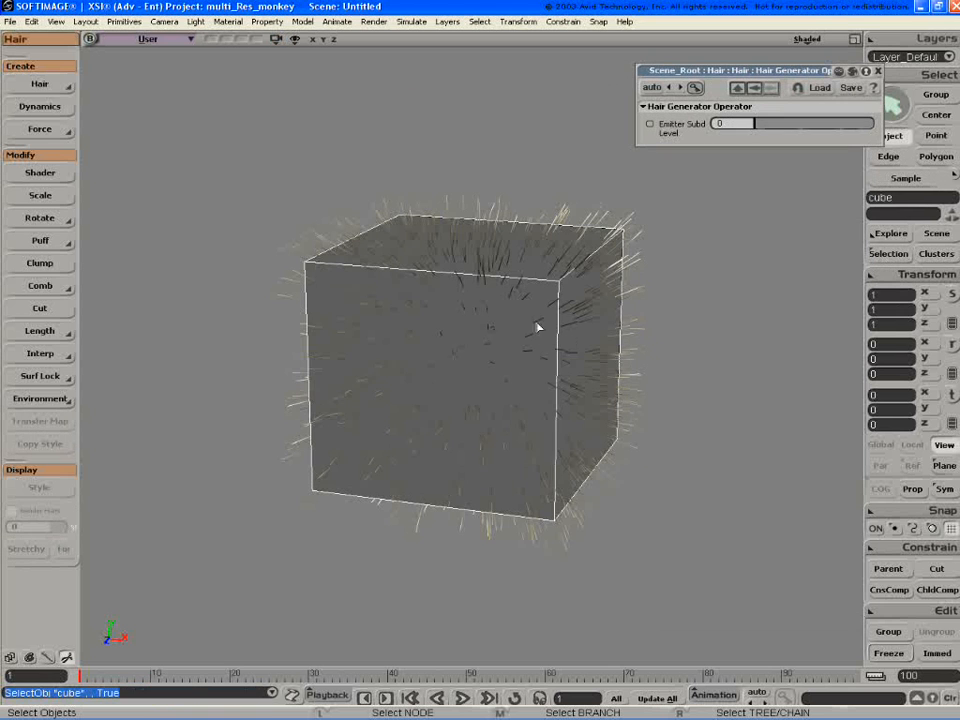
pyautogui.moveTo(643, 325)
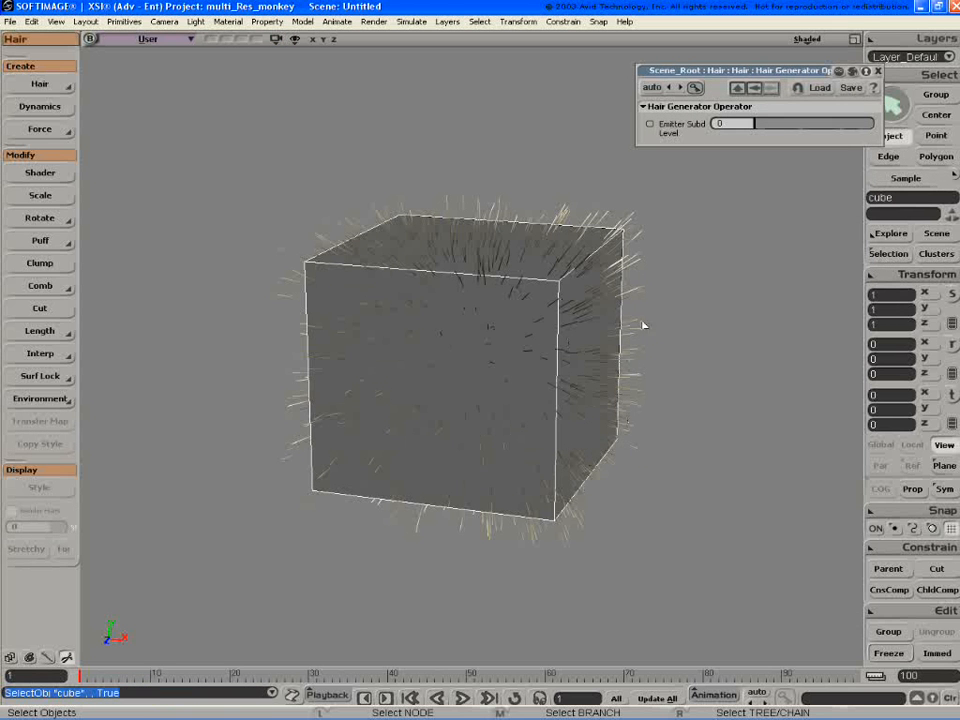
pyautogui.moveTo(724, 320)
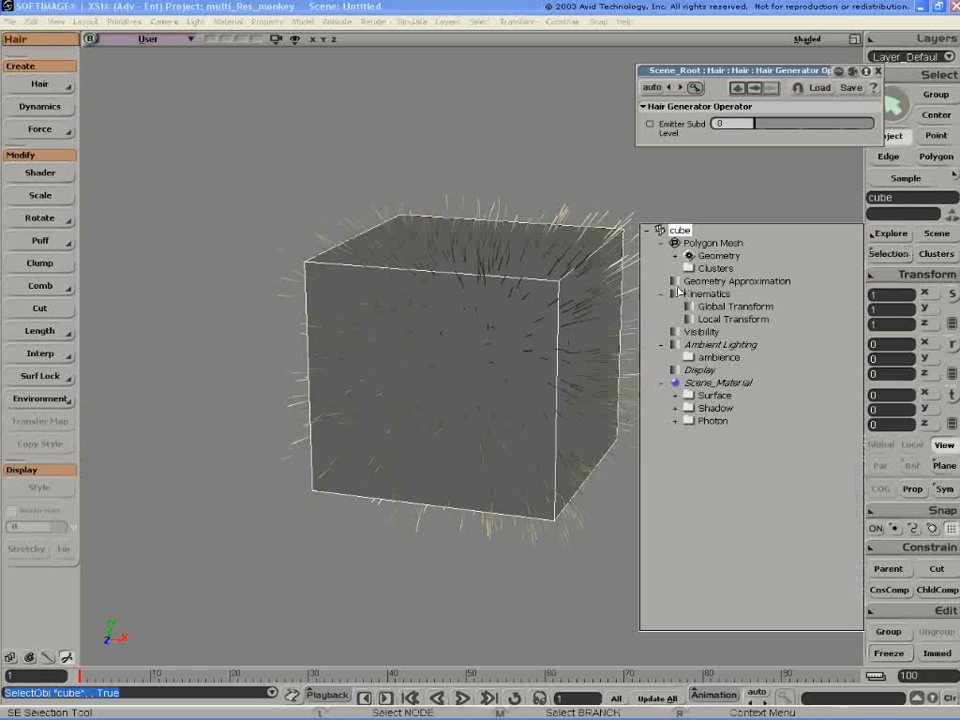
pyautogui.click(736, 281)
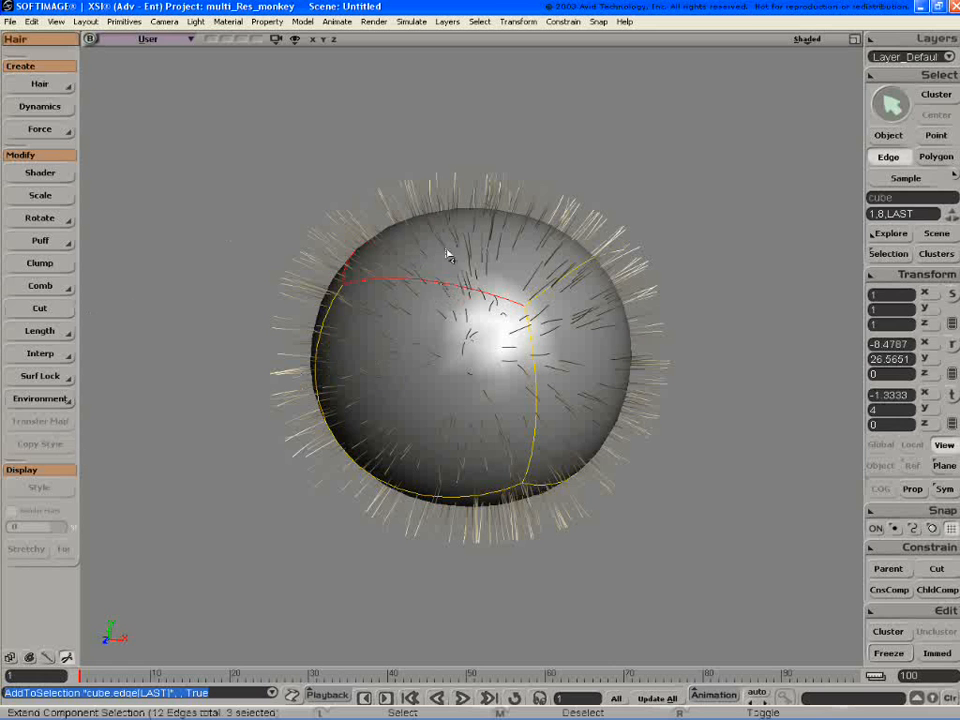
pyautogui.moveTo(168, 360)
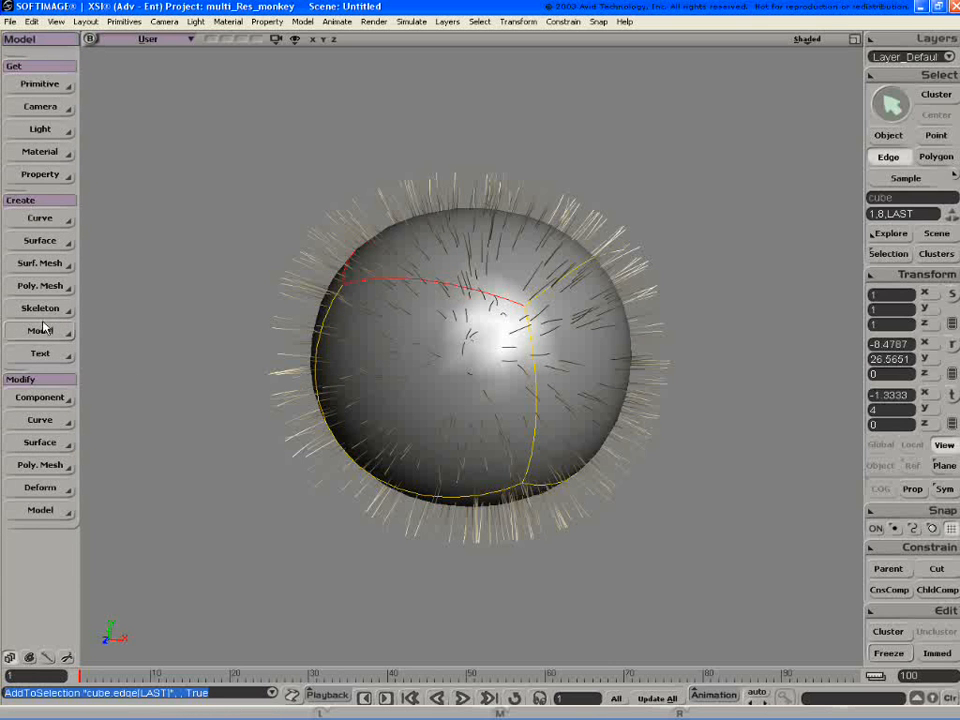
# Apply Set Edge/Vertex Crease Value to the three selected edges.
pyautogui.click(40, 397)
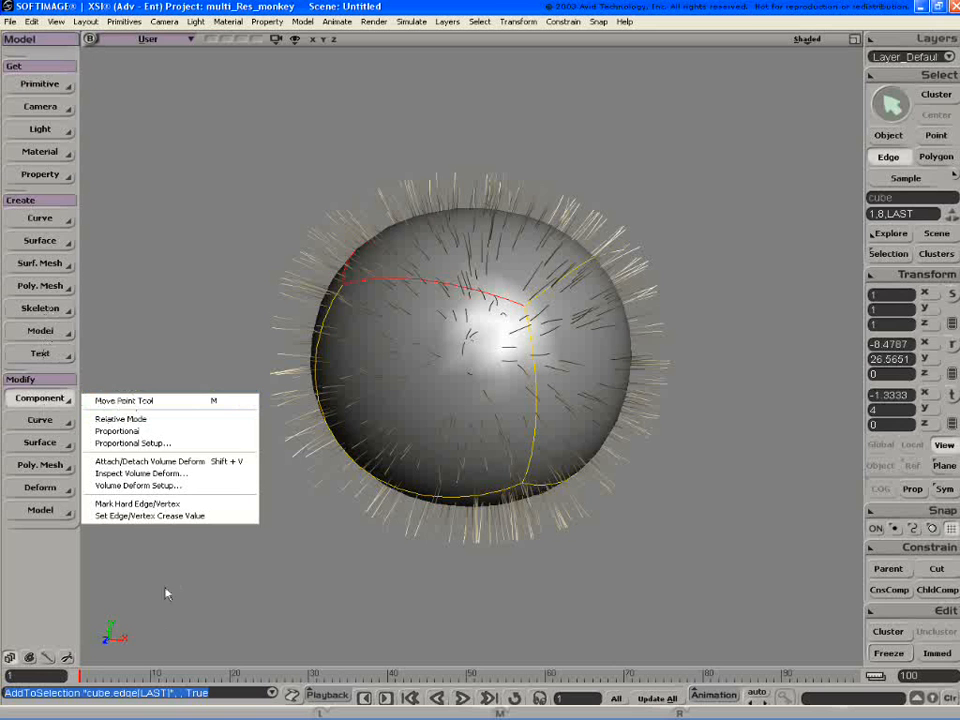
pyautogui.moveTo(161, 544)
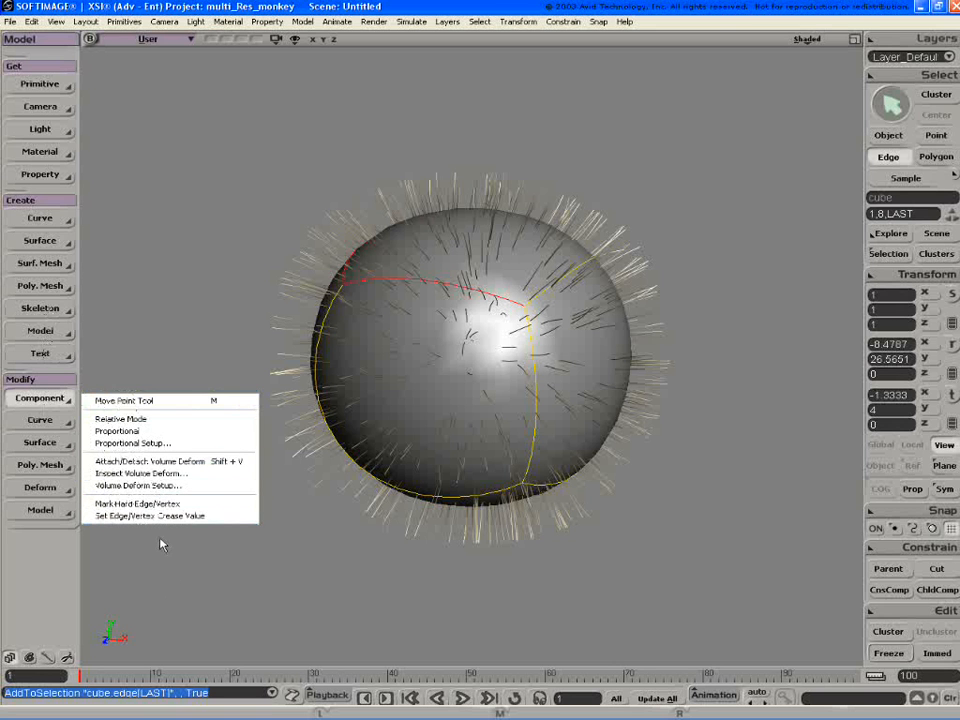
pyautogui.moveTo(170, 516)
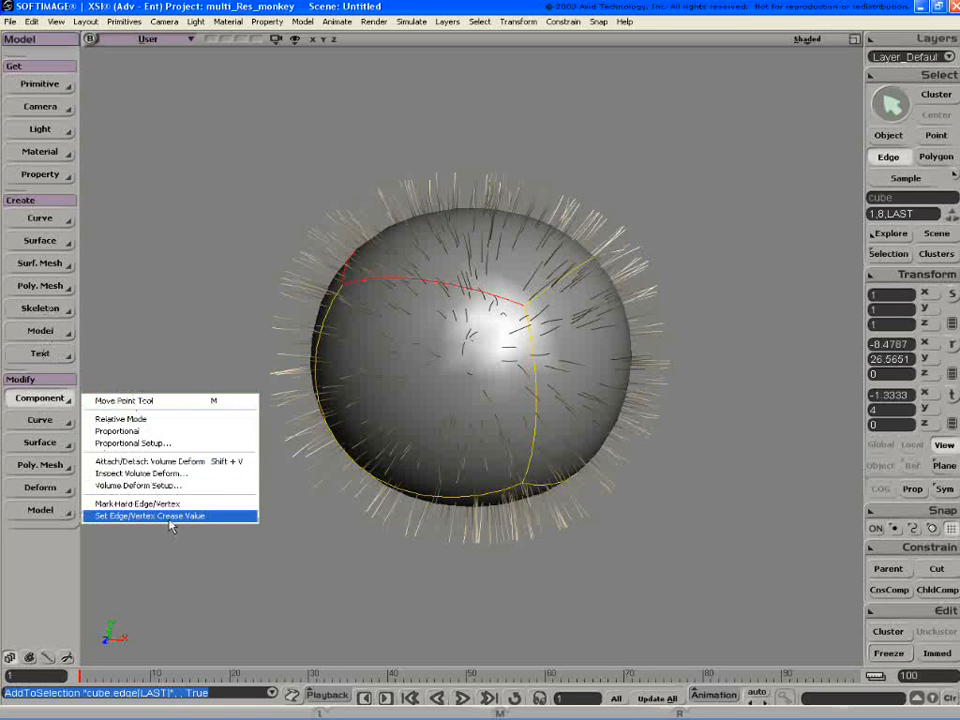
pyautogui.moveTo(170, 485)
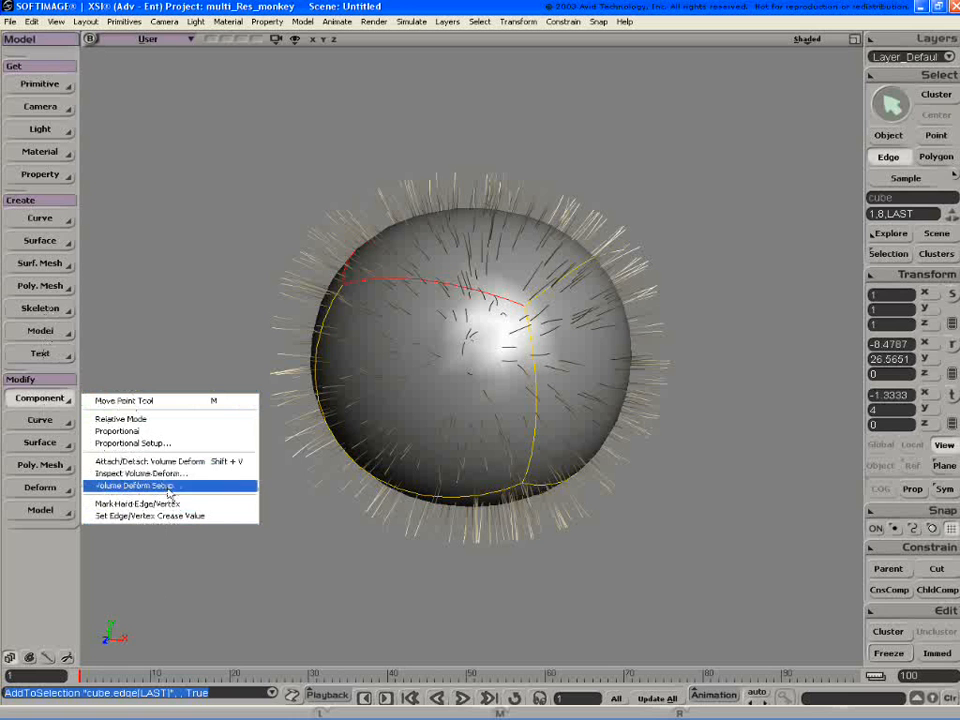
pyautogui.moveTo(168, 515)
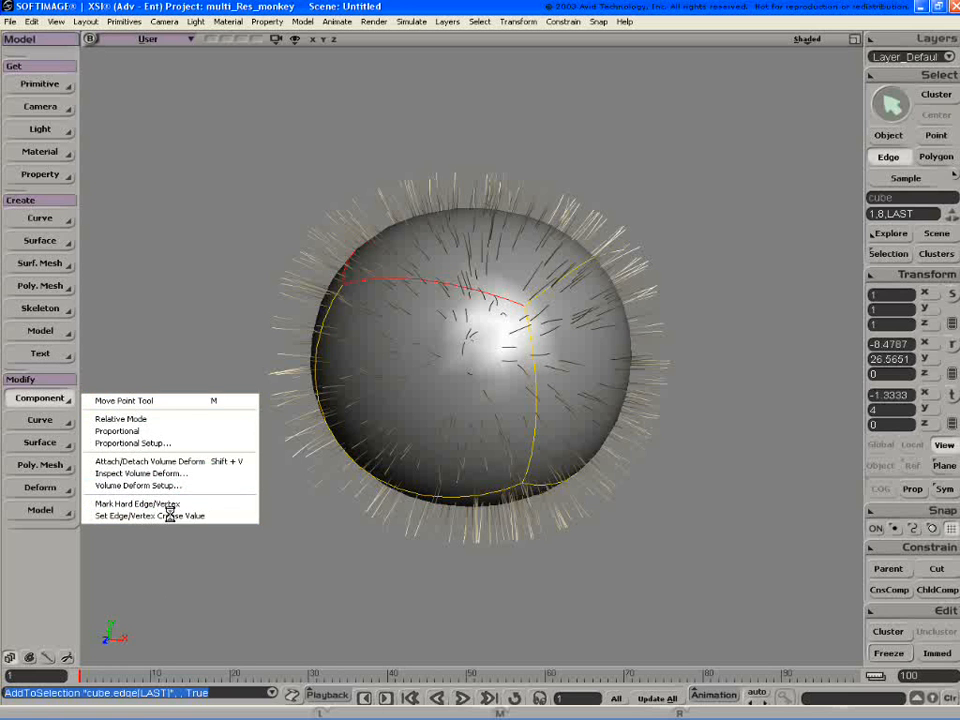
pyautogui.click(148, 515)
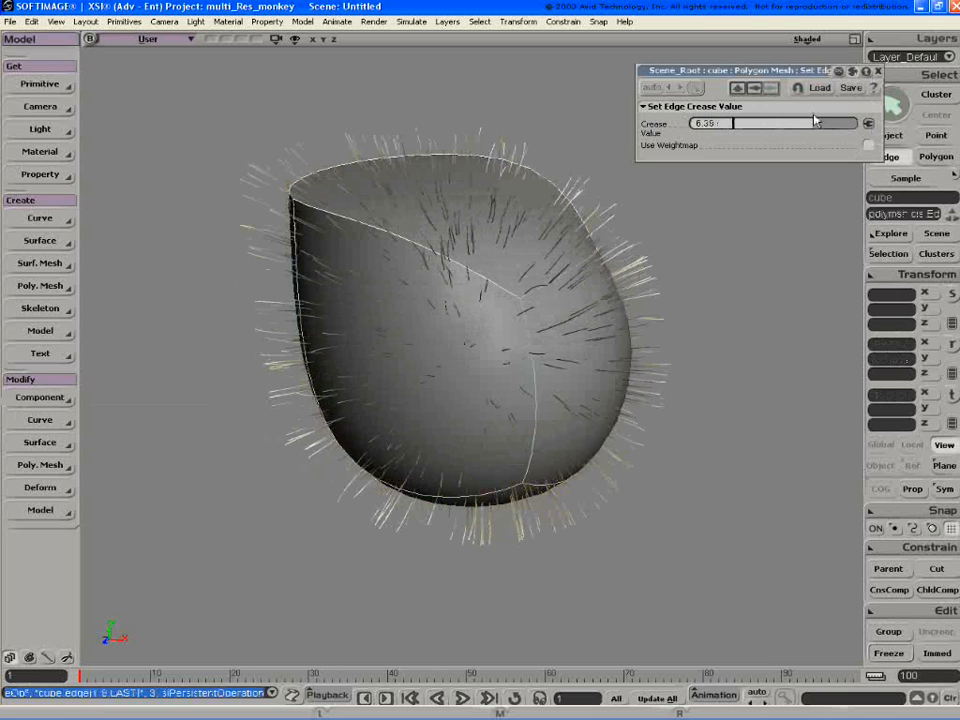
# Drag the Crease Value slider down to about 0.552.
pyautogui.moveTo(815, 122); pyautogui.dragTo(780, 131)
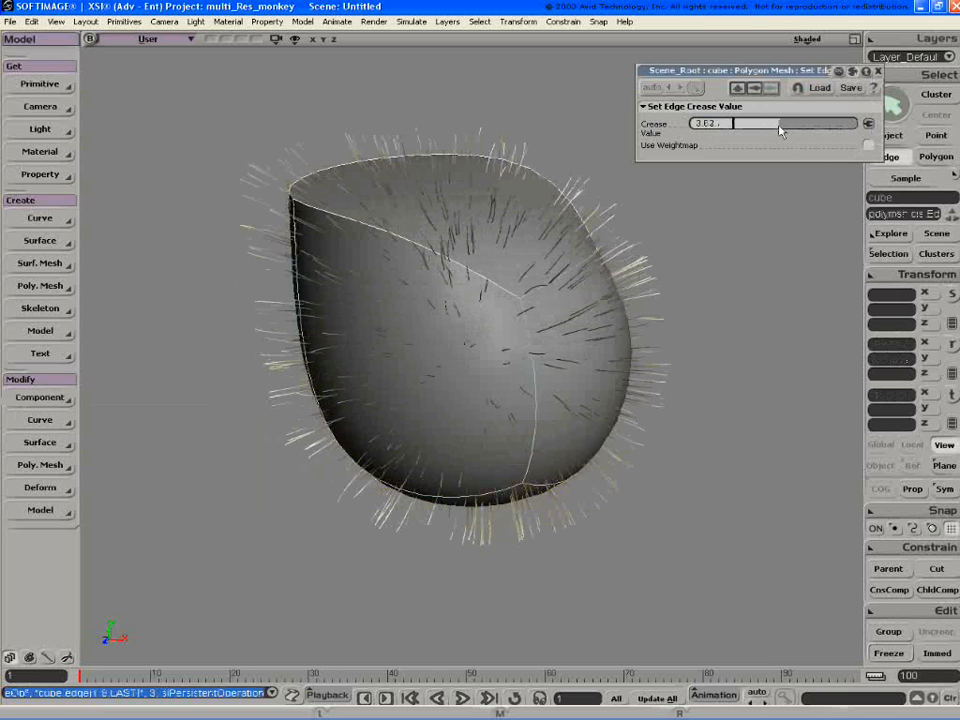
pyautogui.moveTo(780, 123); pyautogui.dragTo(740, 123)
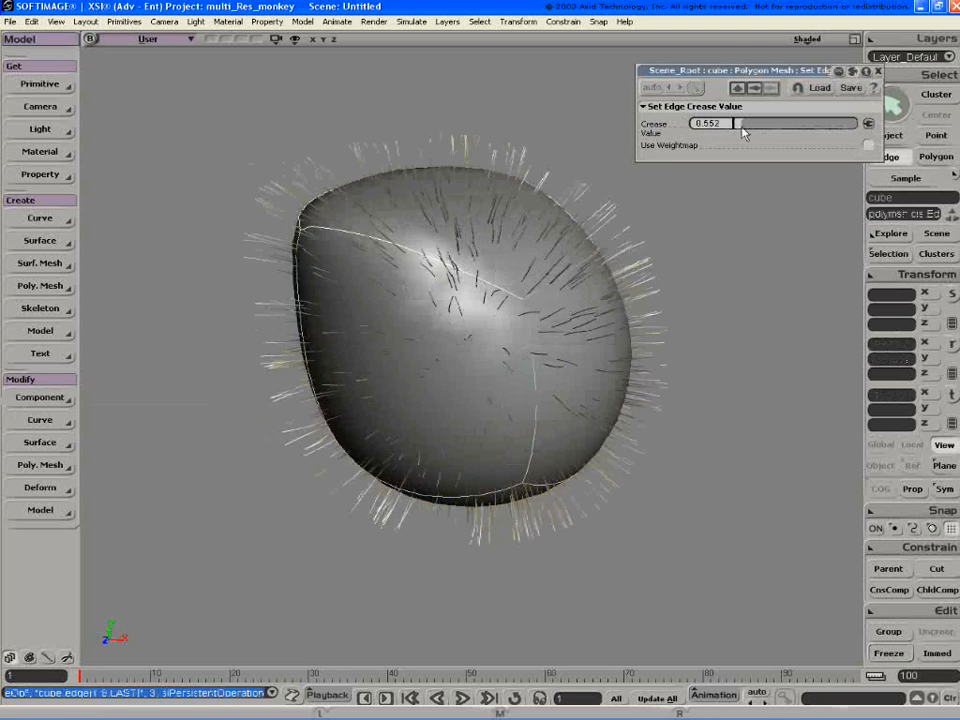